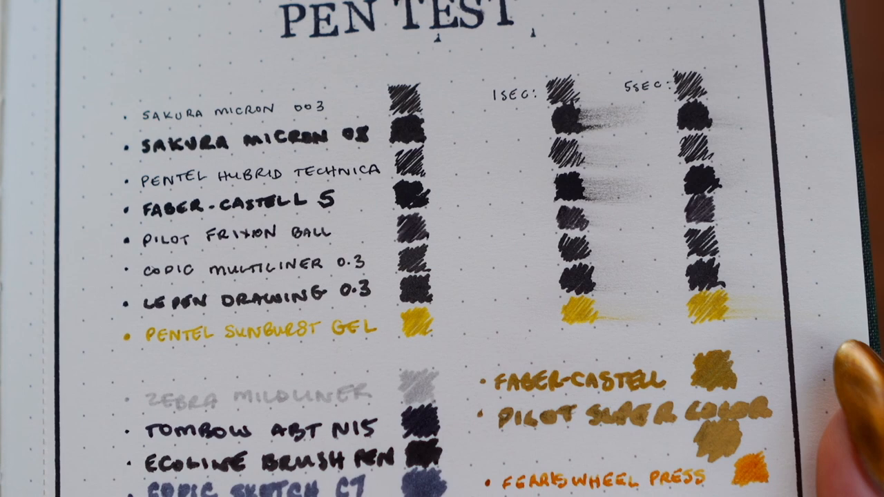
scroll("down", 3)
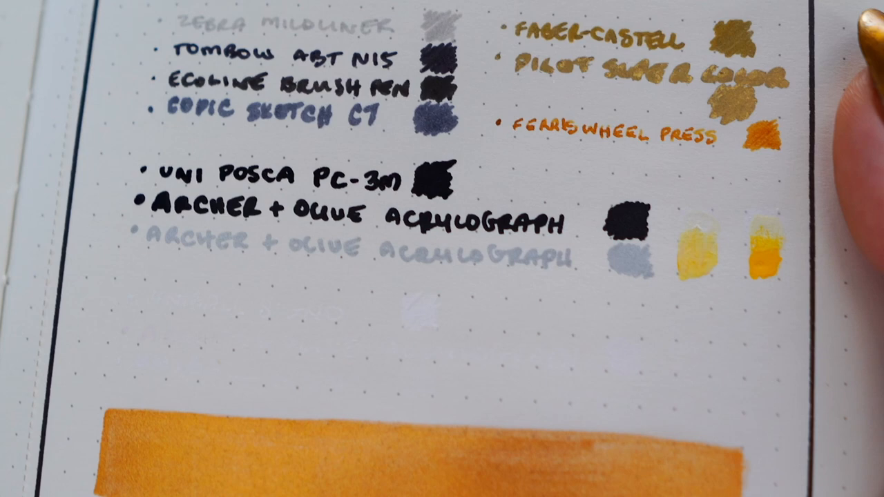